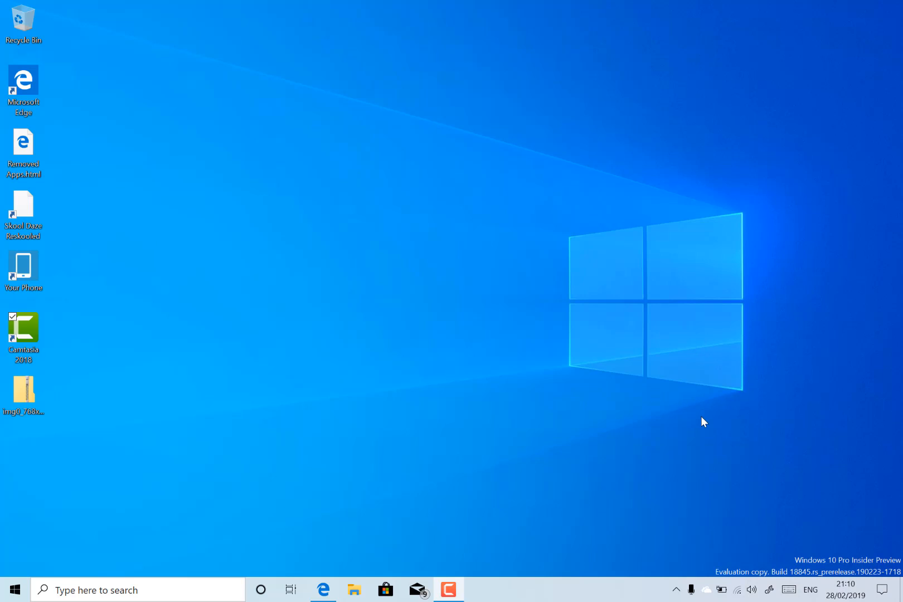
pyautogui.moveTo(598, 375)
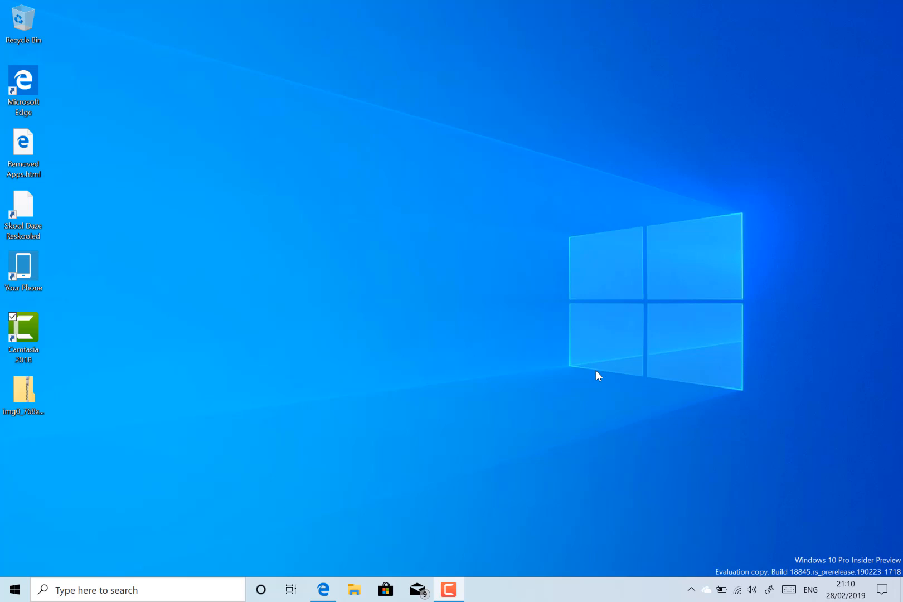
pyautogui.moveTo(531, 415)
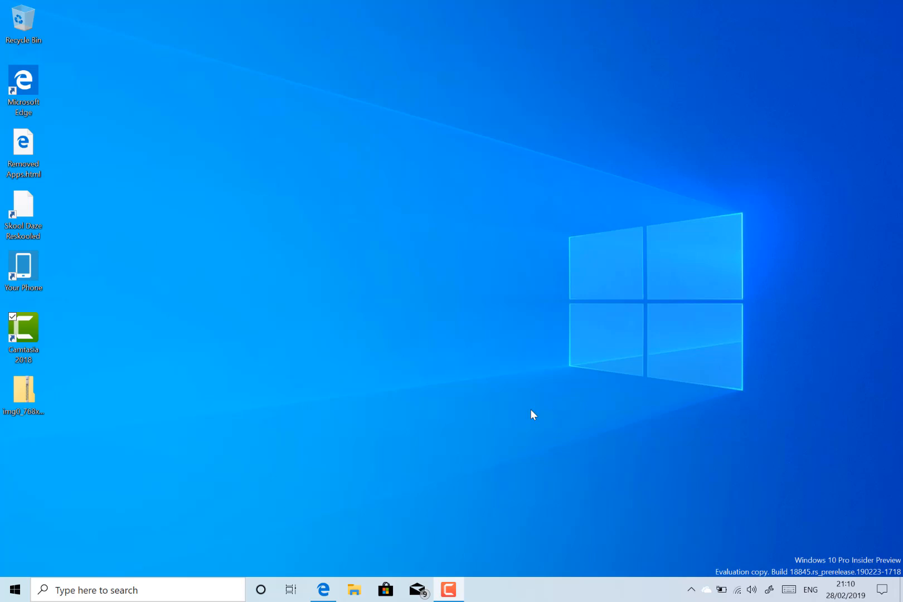
pyautogui.moveTo(487, 347)
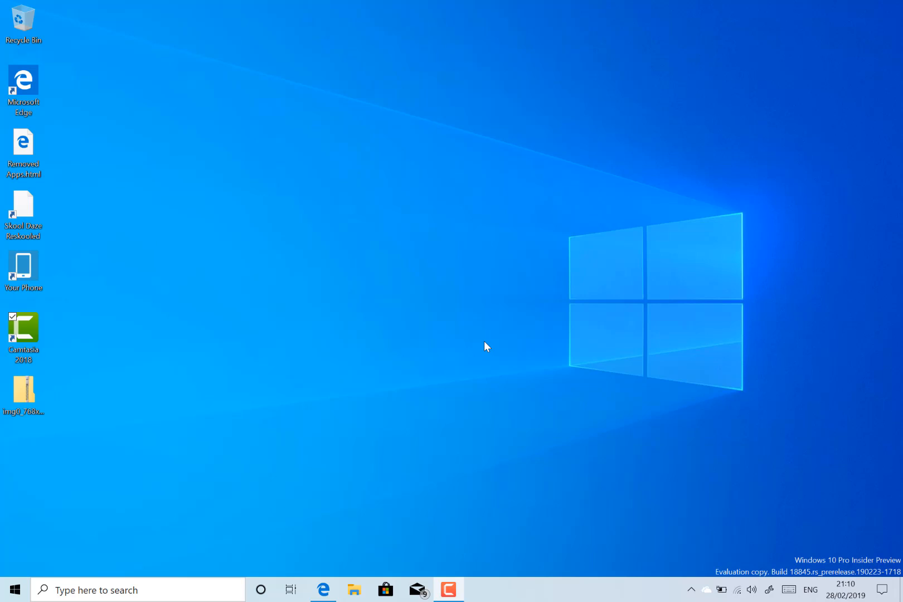
pyautogui.moveTo(440, 278)
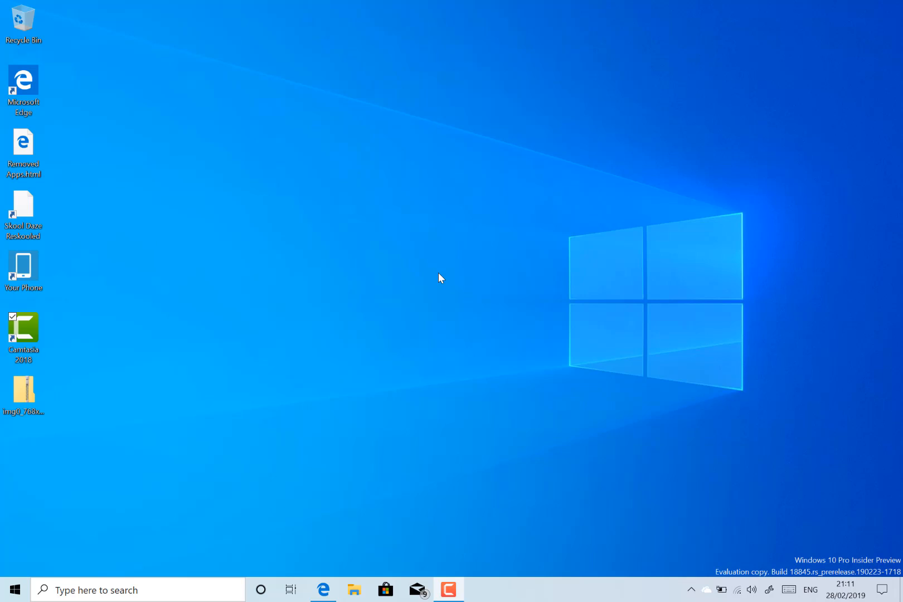
pyautogui.moveTo(388, 354)
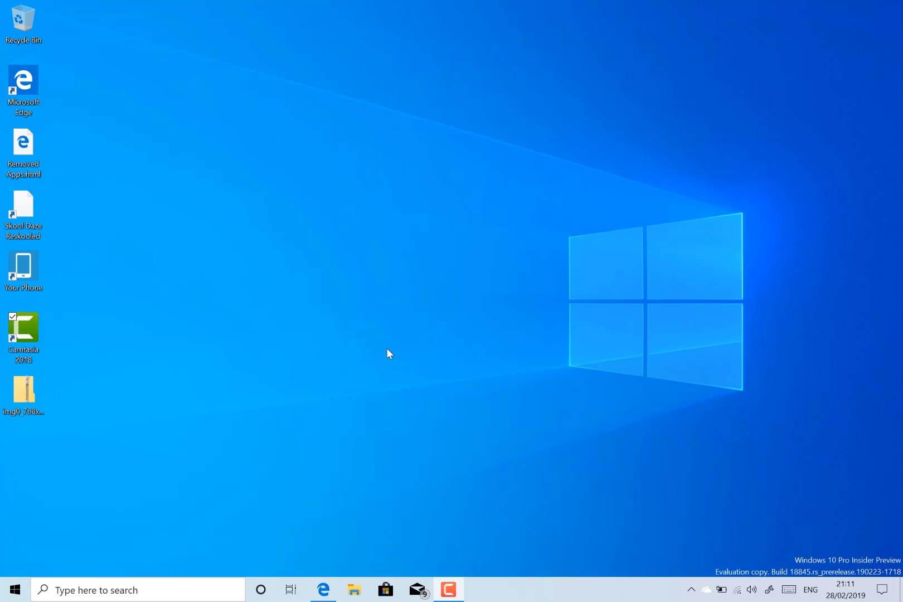
pyautogui.moveTo(323, 330)
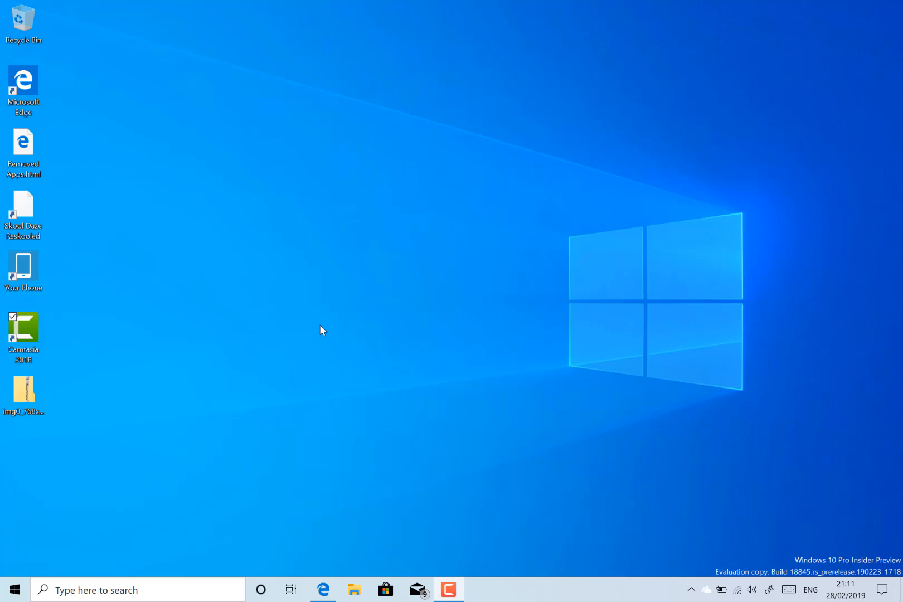
# - Bring up the emoji picker with Win+., browse the kaomoji collection, then return to the emoji set
pyautogui.press('win+.')
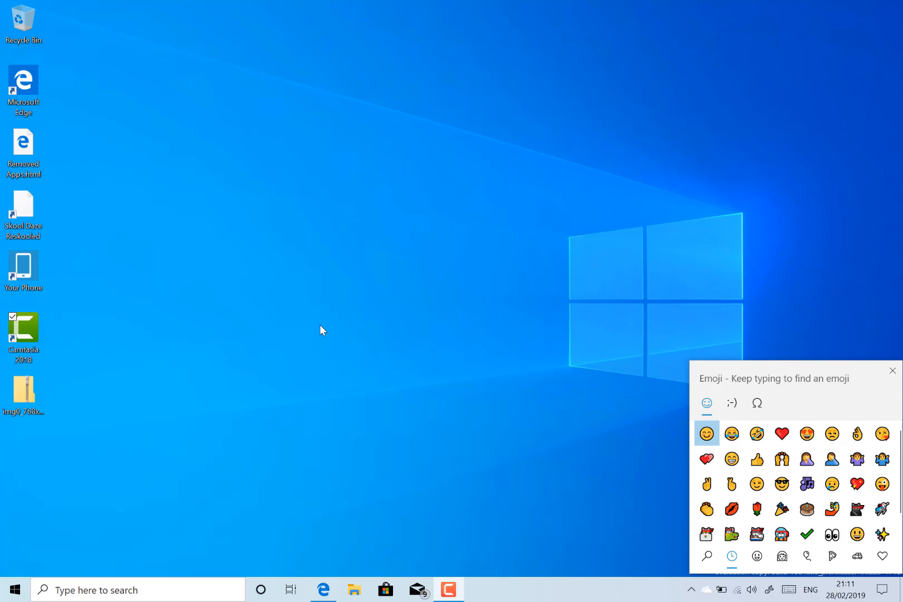
pyautogui.moveTo(408, 338)
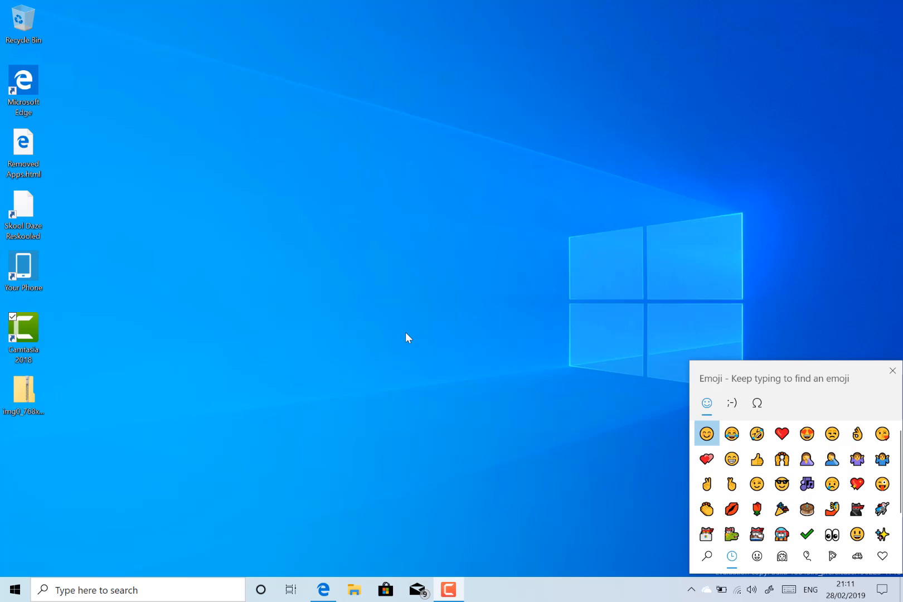
pyautogui.moveTo(636, 397)
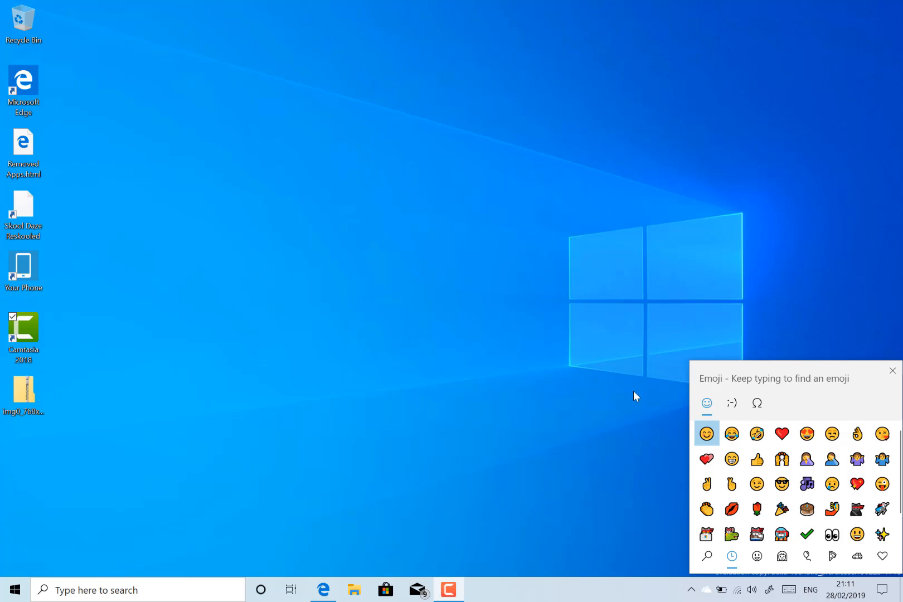
pyautogui.click(732, 403)
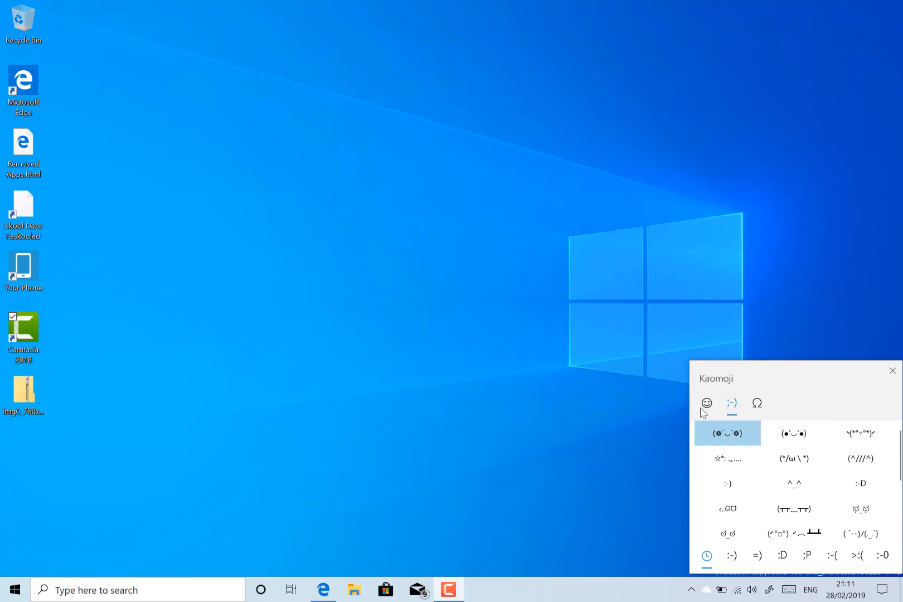
pyautogui.click(707, 404)
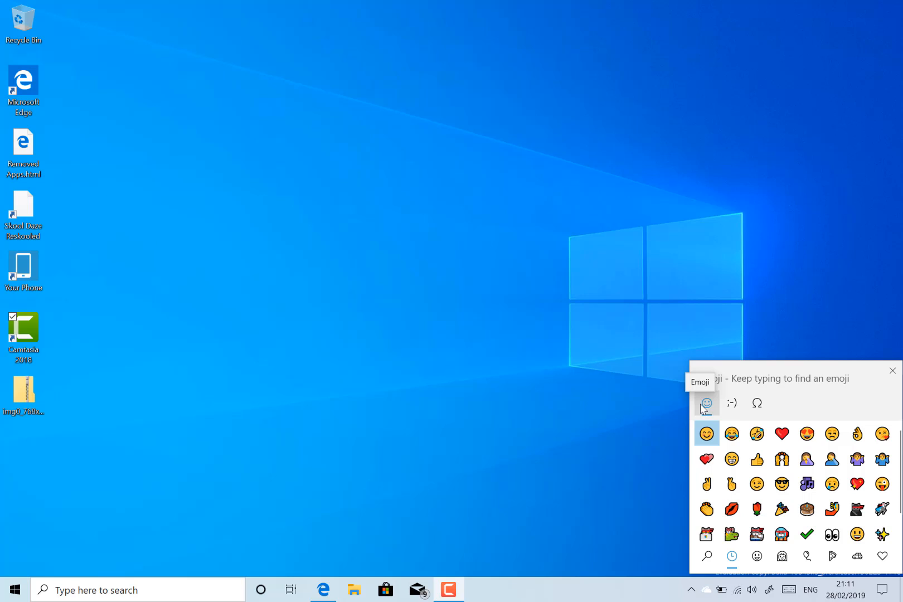
pyautogui.click(892, 370)
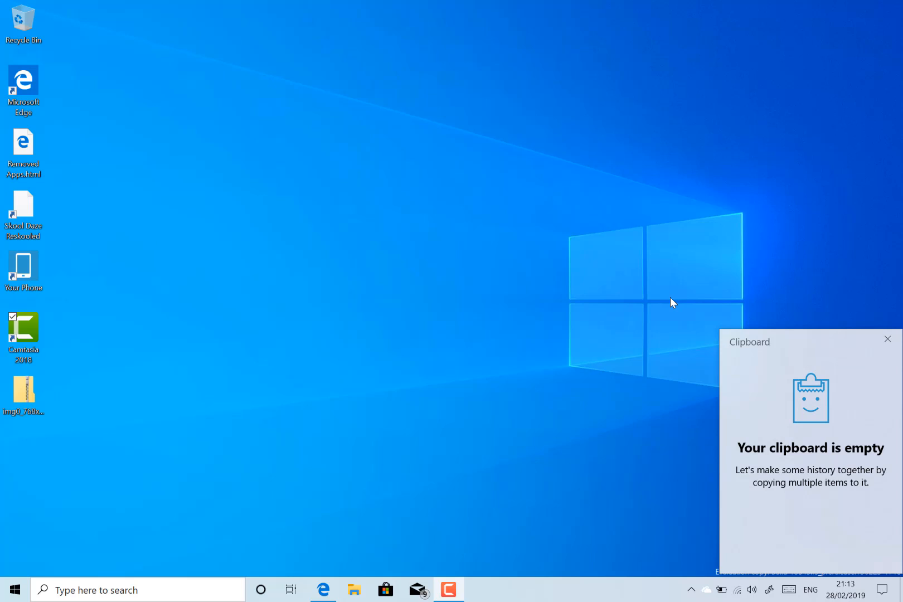
pyautogui.moveTo(441, 268)
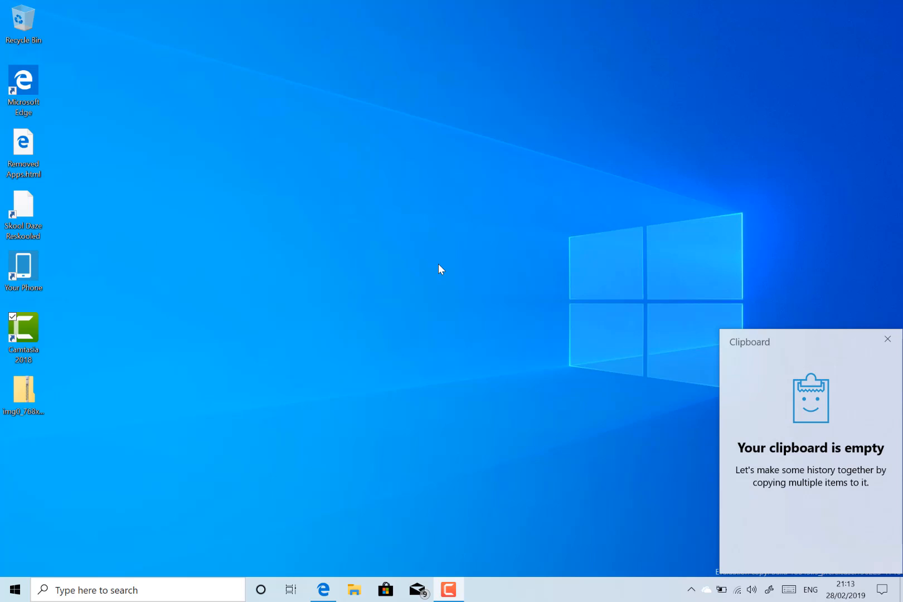
pyautogui.moveTo(401, 287)
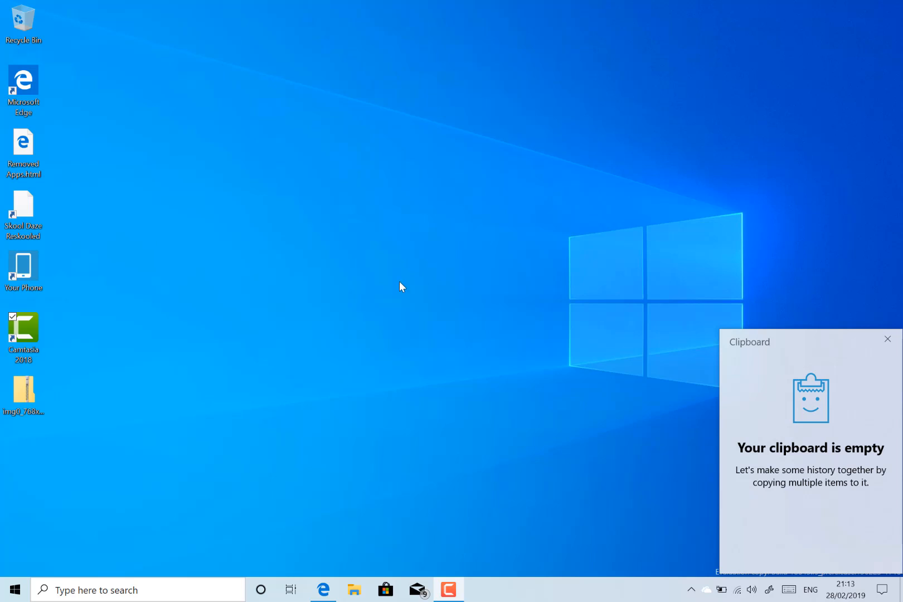
pyautogui.moveTo(406, 282)
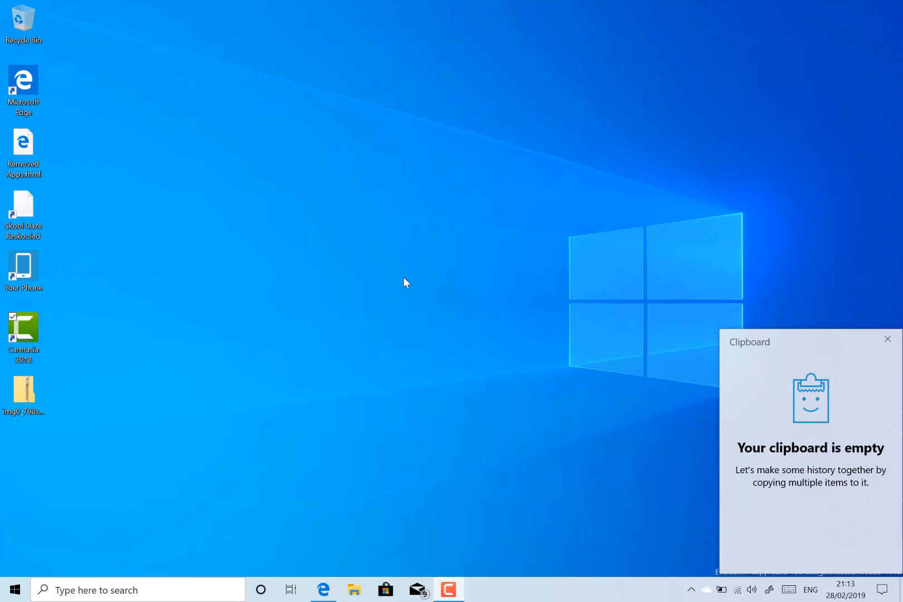
pyautogui.moveTo(276, 269)
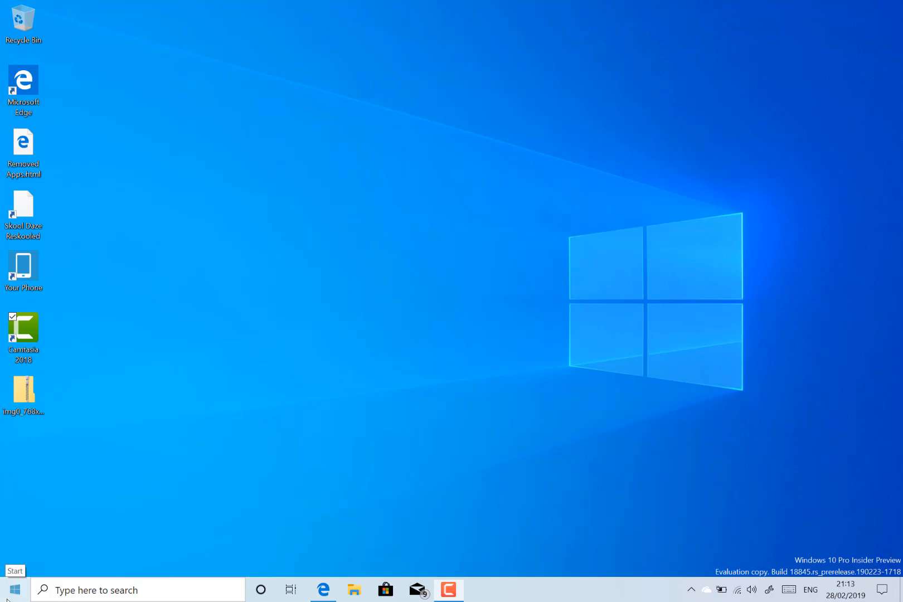
# - Show the Start menu with the app list and Create, Play and Explore tiles
pyautogui.click(12, 589)
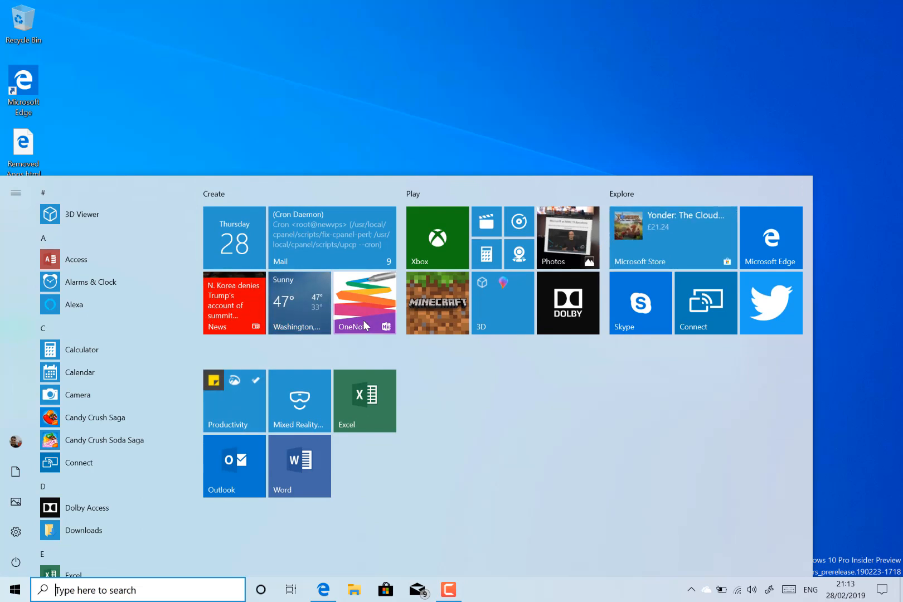
pyautogui.moveTo(434, 388)
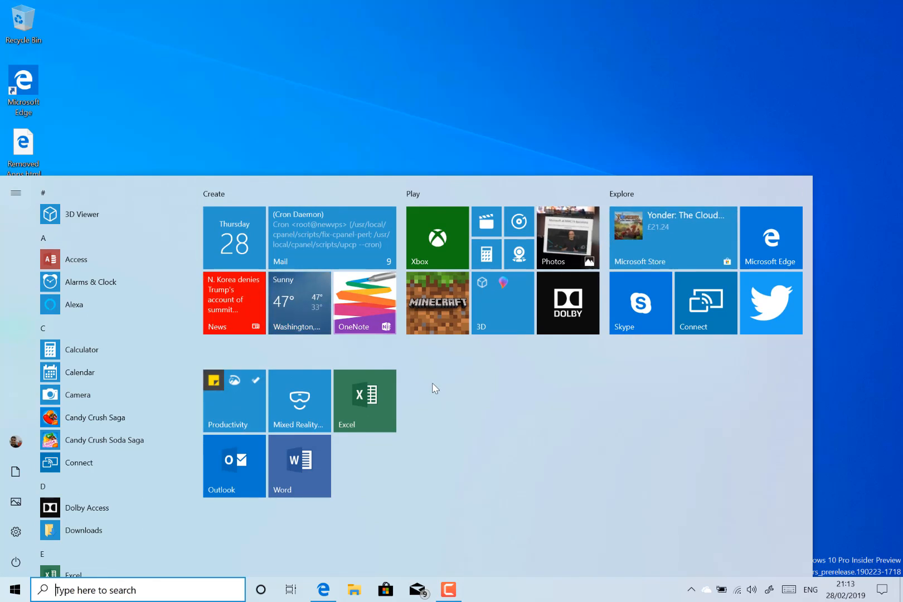